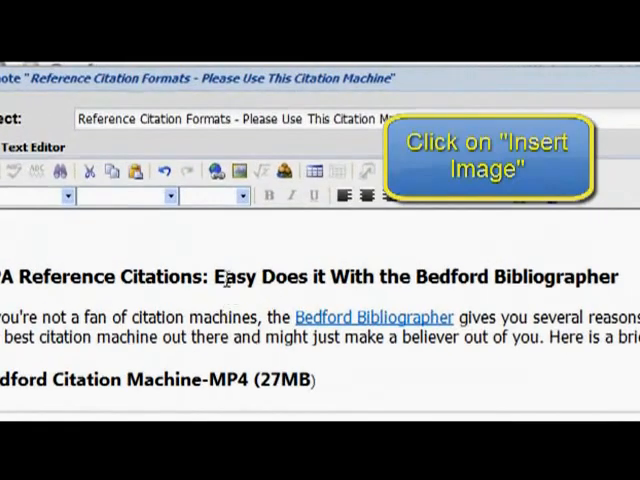
Step: Insert the Writing Workshop banner image into the note with alt text 'wrt_wkshop.jpg'
click(233, 166)
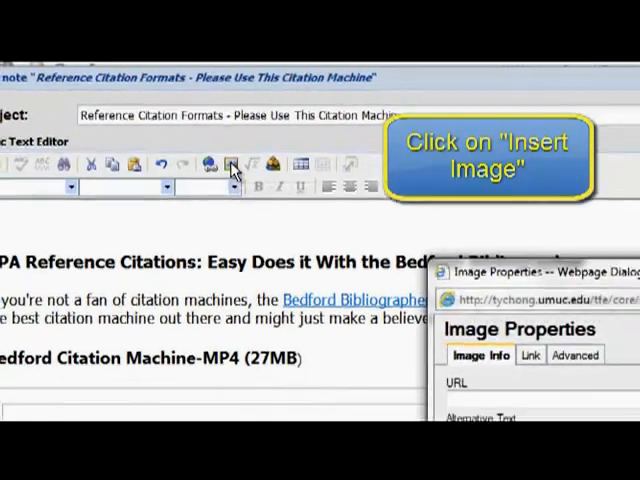
click(232, 165)
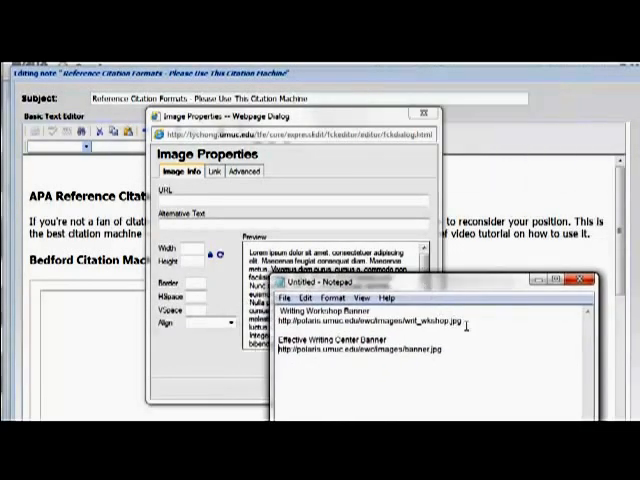
double_click(360, 324)
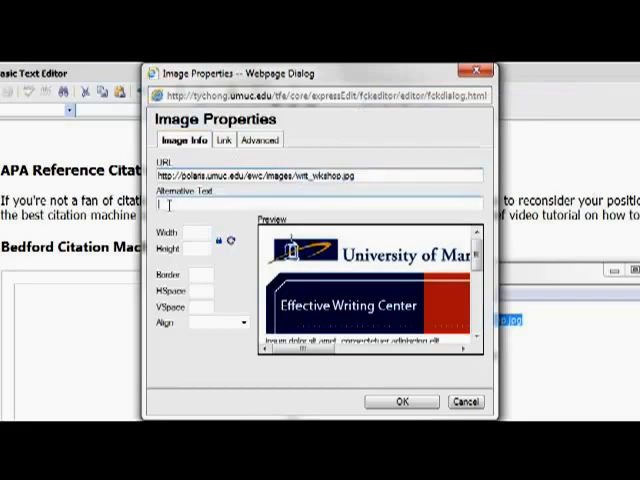
text(wrt_wkshop.jpg)
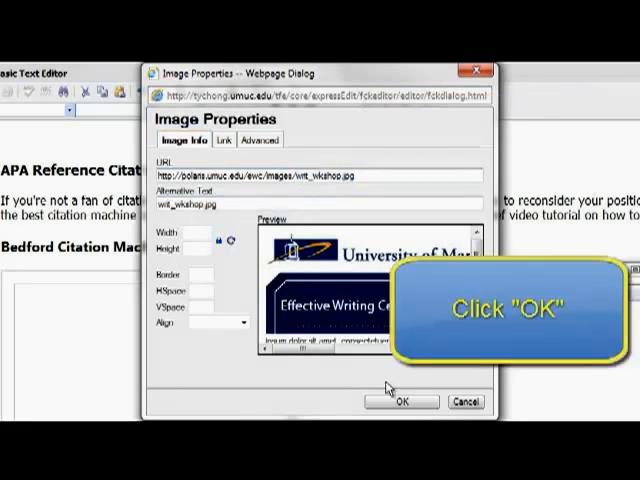
click(401, 401)
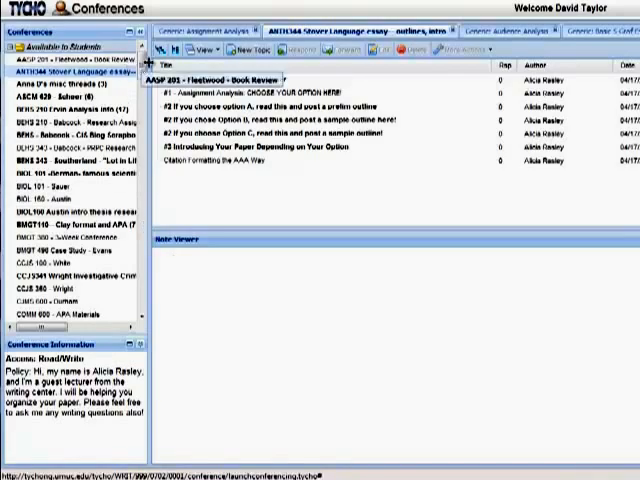
Step: Scroll to Generic: Literature Review and open 'Writing the Literature Review' in large view
scroll(down, 3)
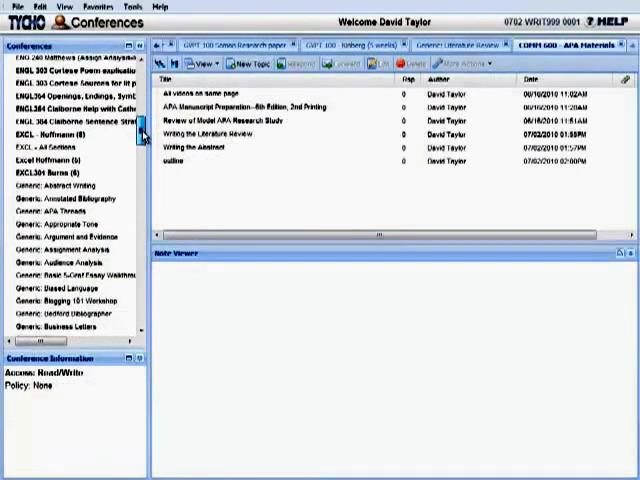
scroll(down, 3)
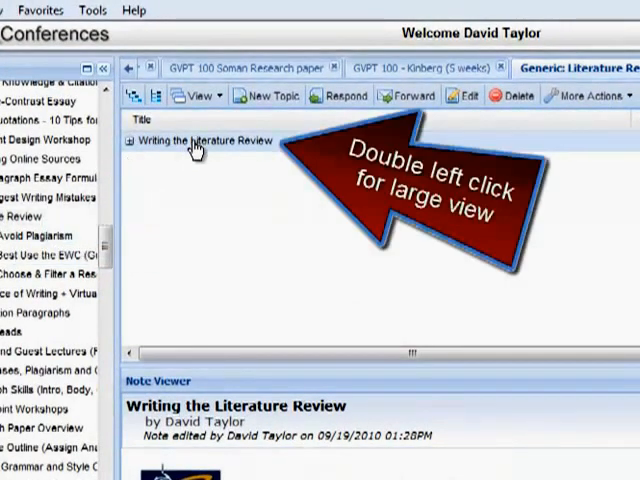
double_click(195, 140)
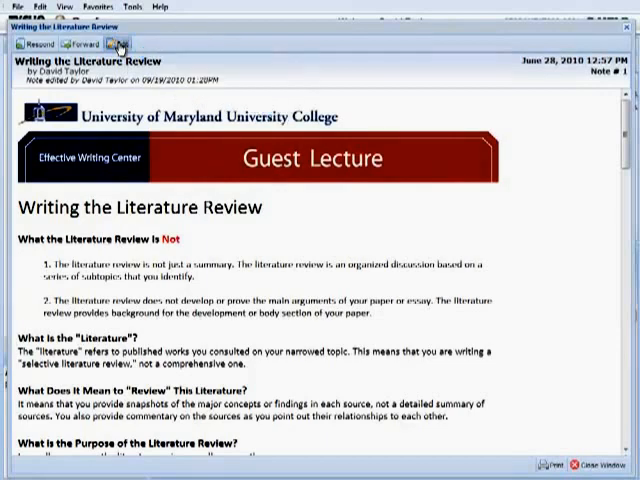
Step: Replace the old EWC.jpg banner source with the wrt_wkshop.jpg address and submit the note
click(119, 43)
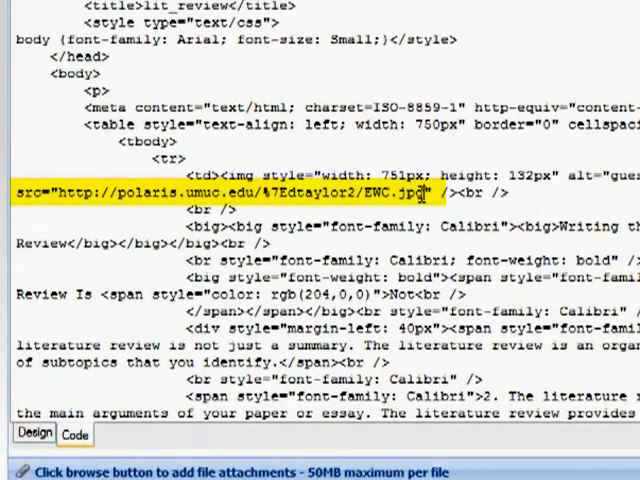
key(Backspace)
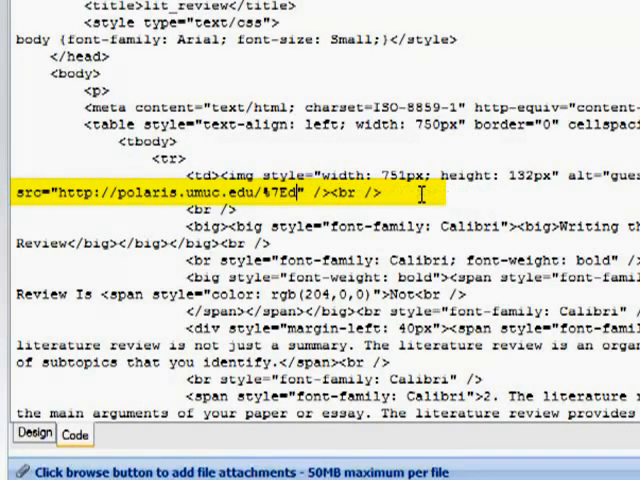
key(Backspace)
text(ed/images/writ_wkshop.jpg)
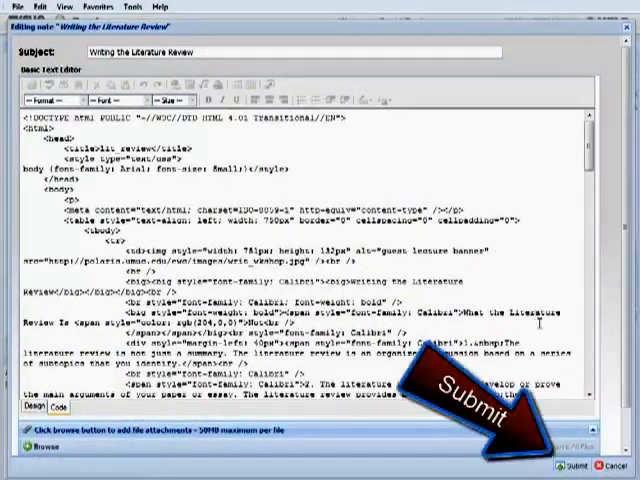
click(571, 464)
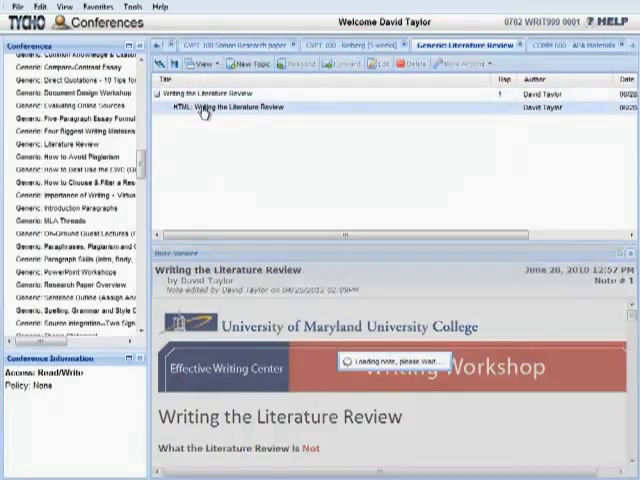
Step: Put the wrt_wkshop.jpg banner address in 'HTML: Writing the Literature Review' and submit
double_click(225, 108)
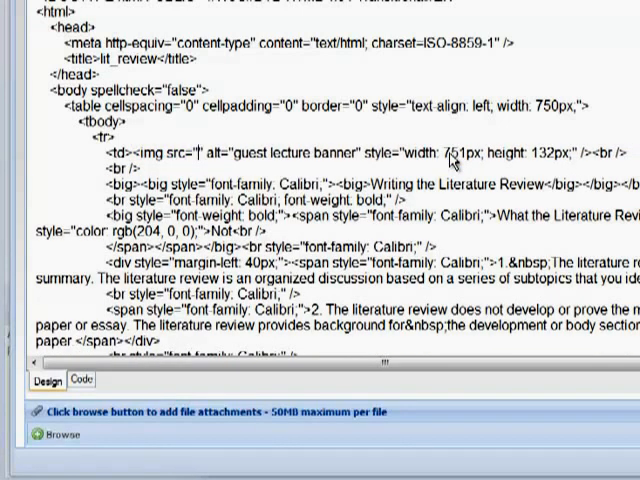
double_click(175, 152)
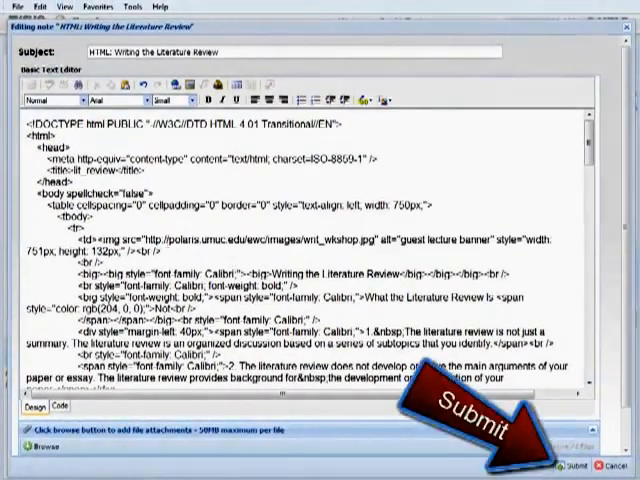
click(570, 465)
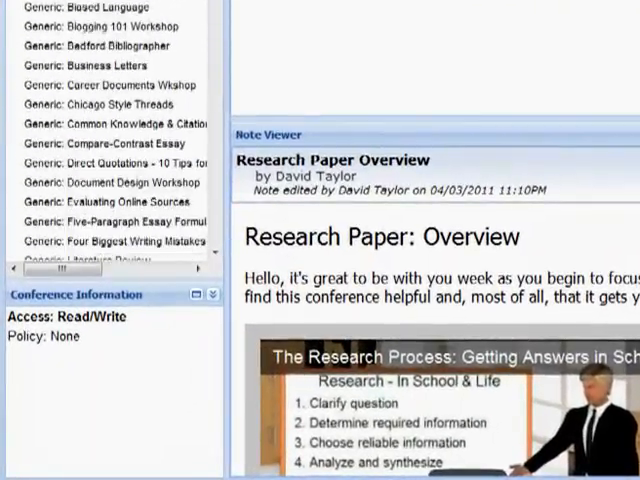
Step: Open Generic: Source Integration and bring up the note's source in code view
scroll(down, 3)
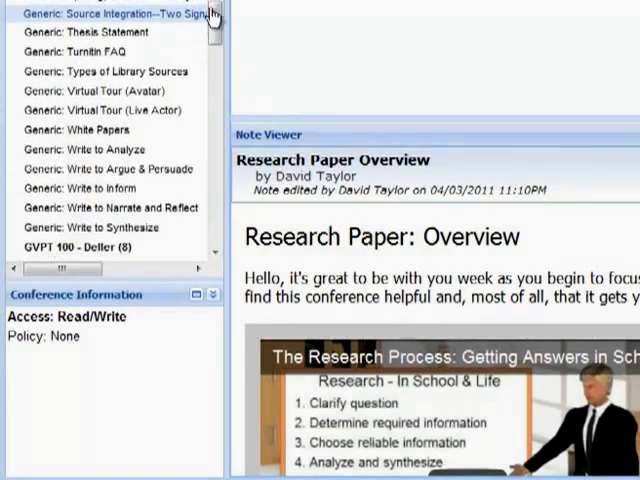
click(115, 14)
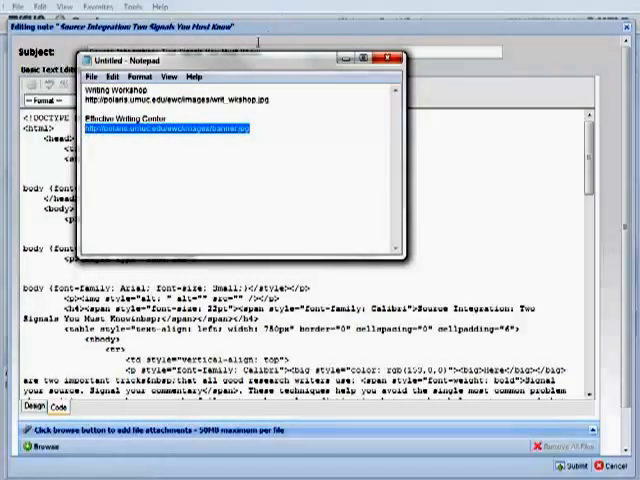
click(388, 59)
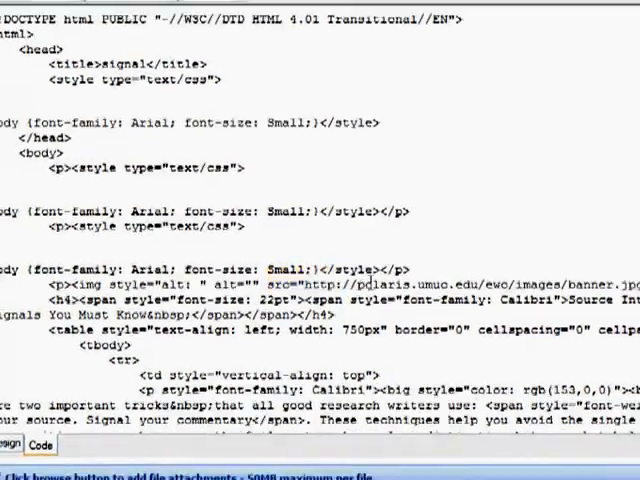
click(564, 466)
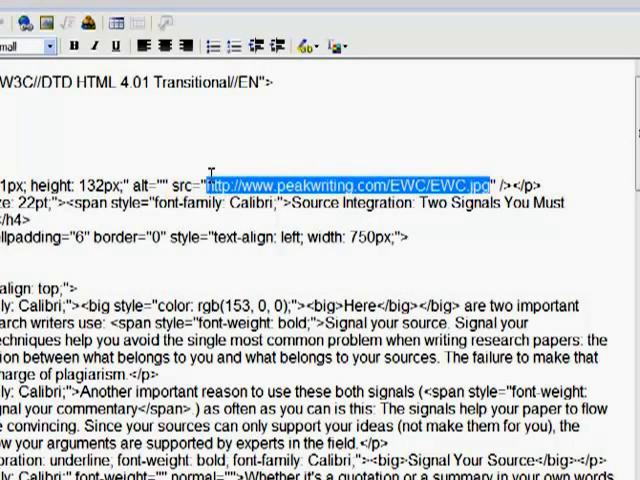
text(http://polaris.umuc.edu/ewc/images/banner.jpg)
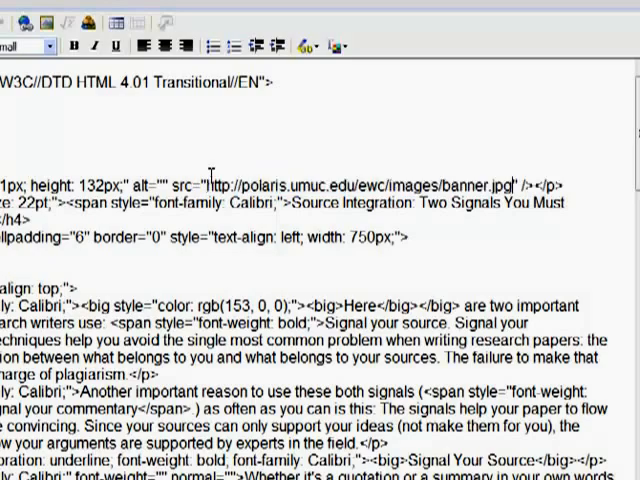